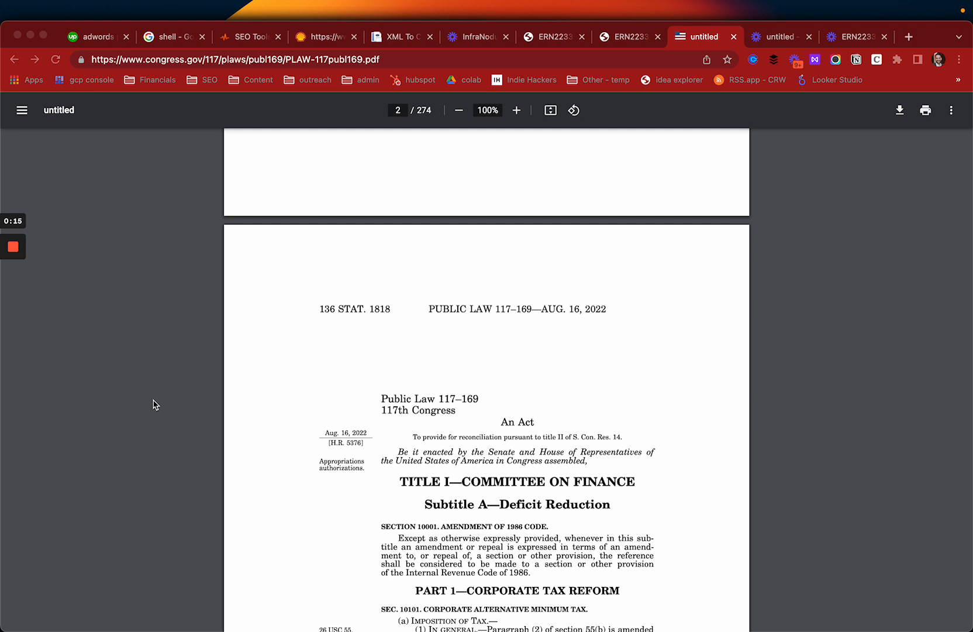
mouse_move(285, 419)
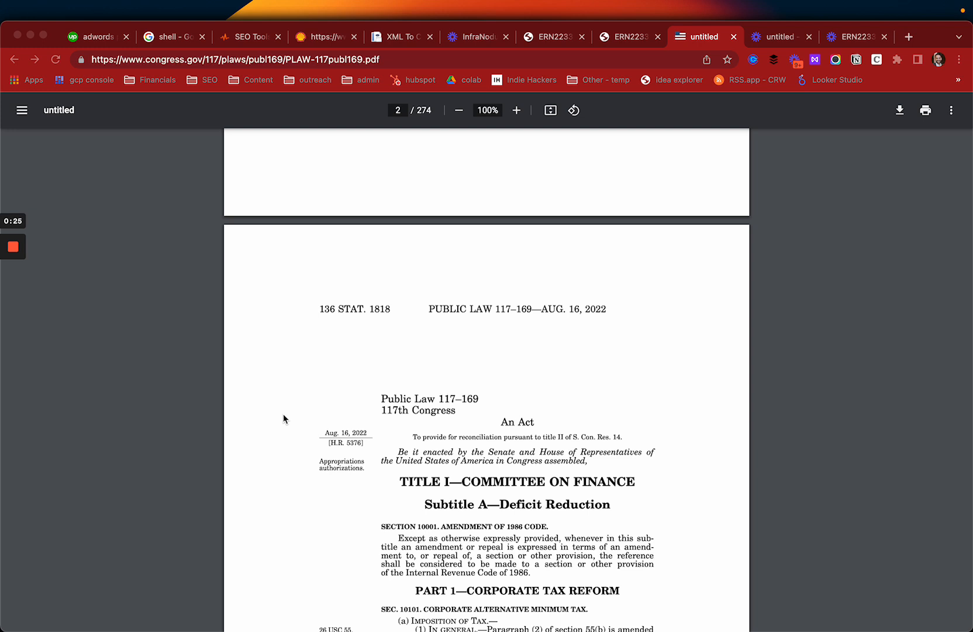
Switch to the downloaded Inflation Reduction Act of 2022 PDF after scrolling the current one.
scroll(down, 3)
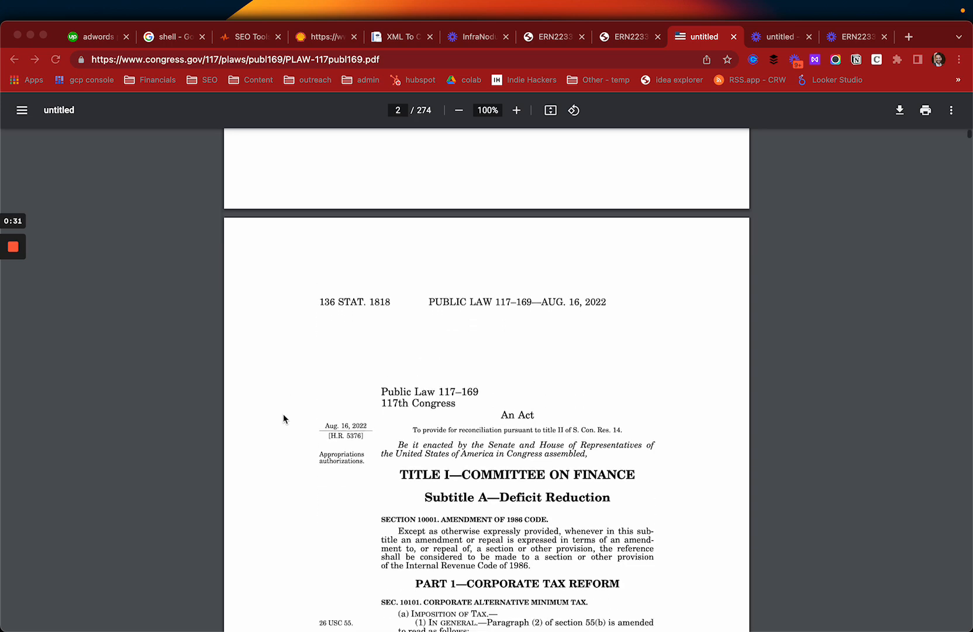
scroll(down, 3)
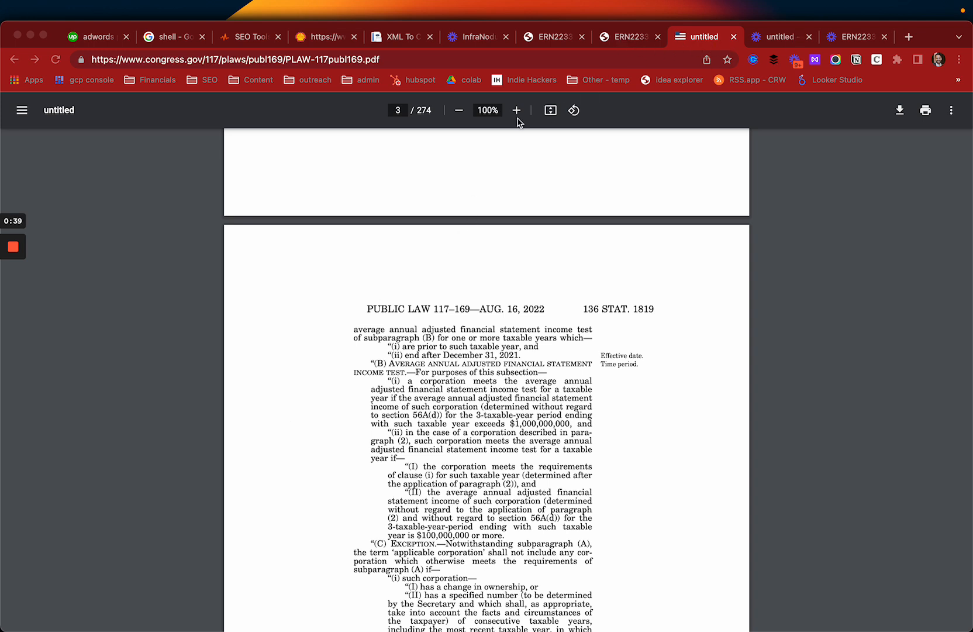
click(627, 36)
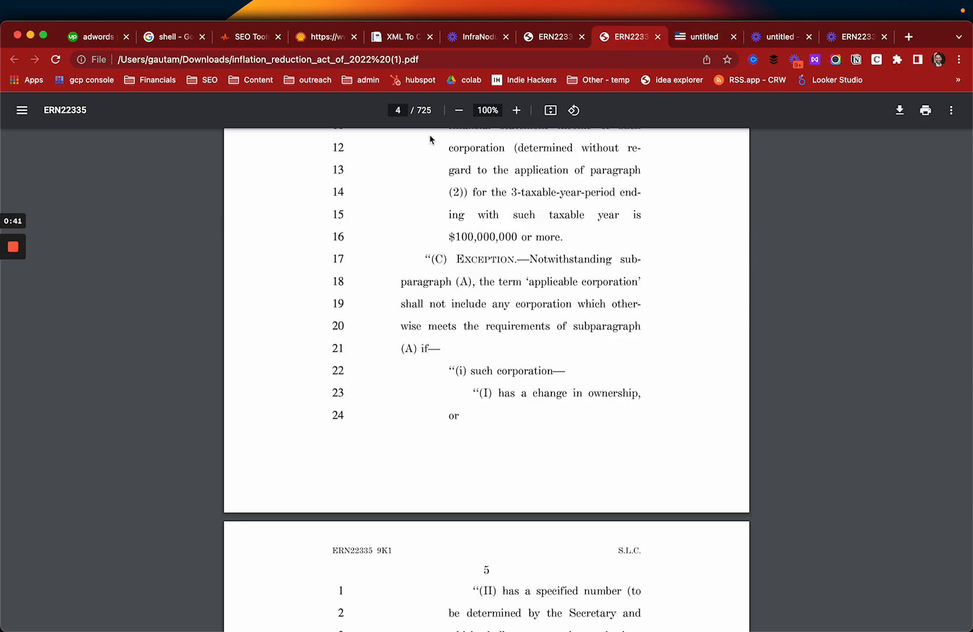
mouse_move(434, 157)
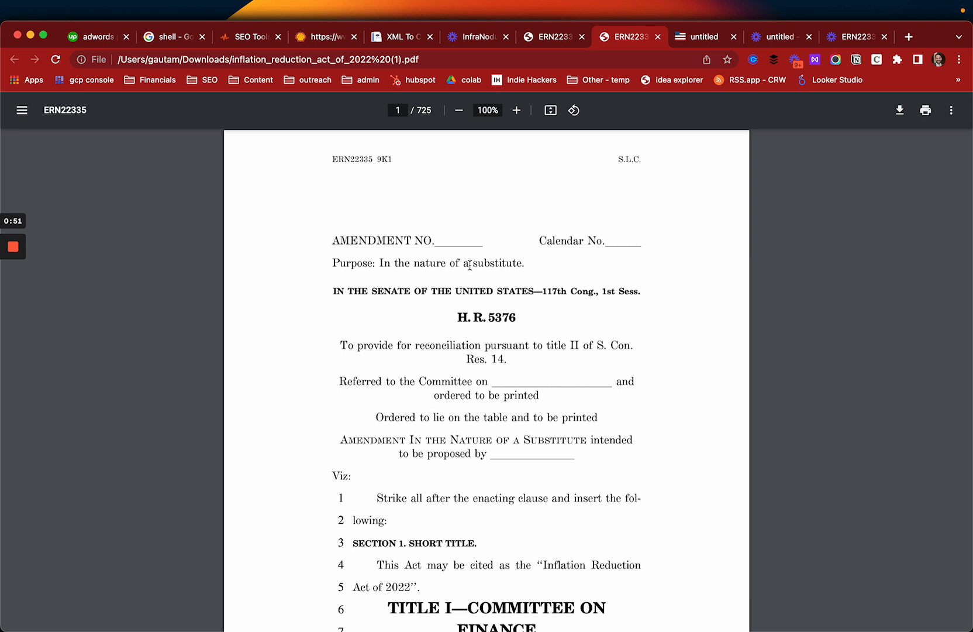
mouse_move(531, 363)
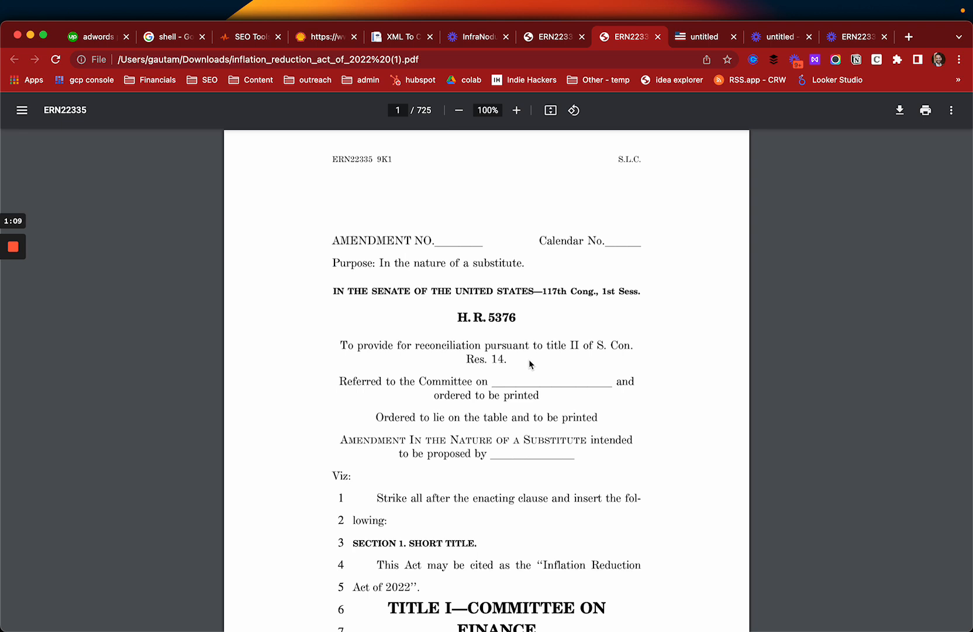
mouse_move(697, 597)
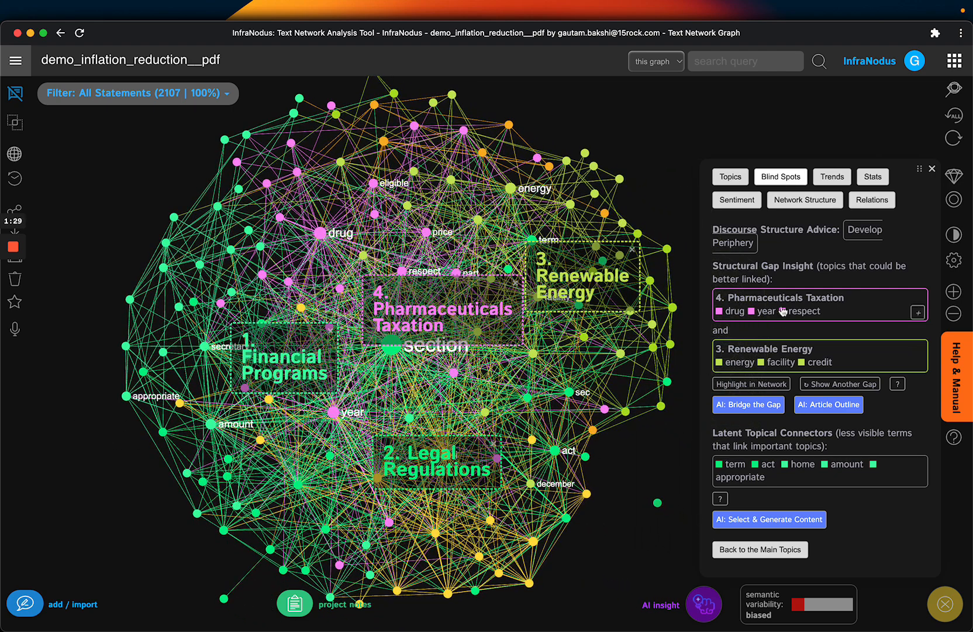
Show the main topical clusters, clear the topic filter, and view the Blind Spots structural gaps.
click(730, 176)
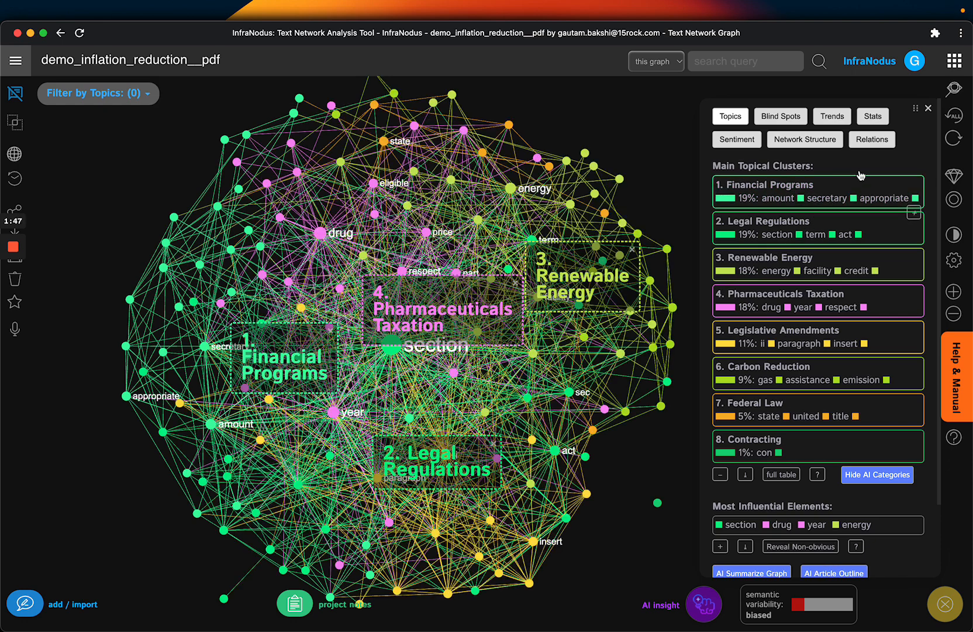
click(97, 93)
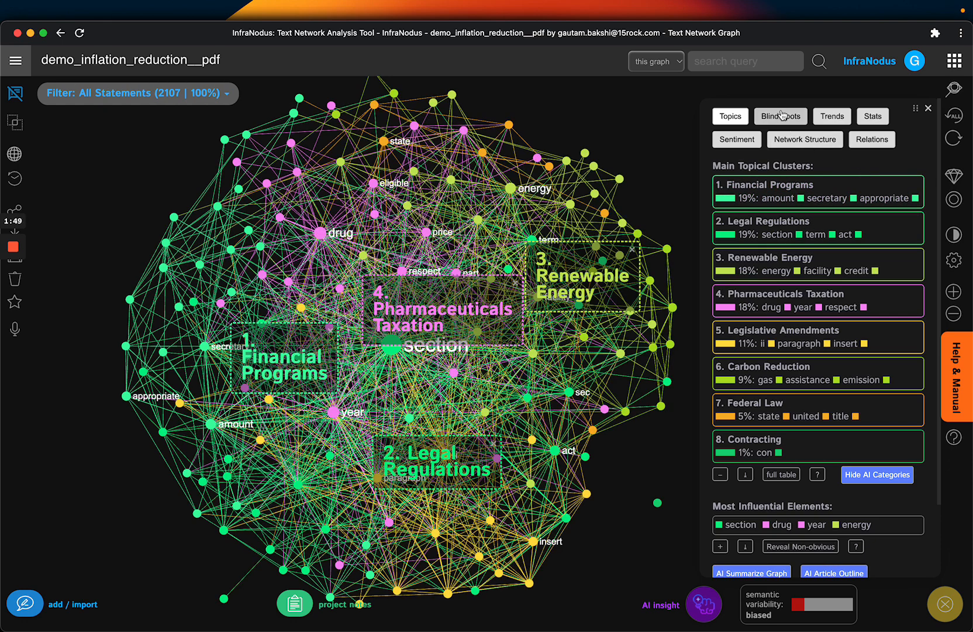
click(782, 116)
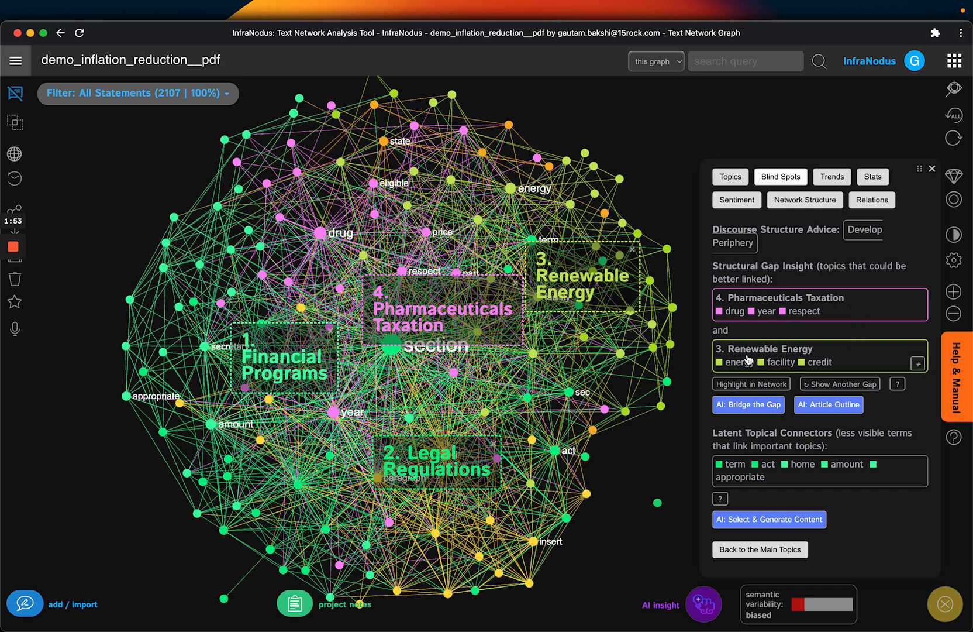
mouse_move(835, 361)
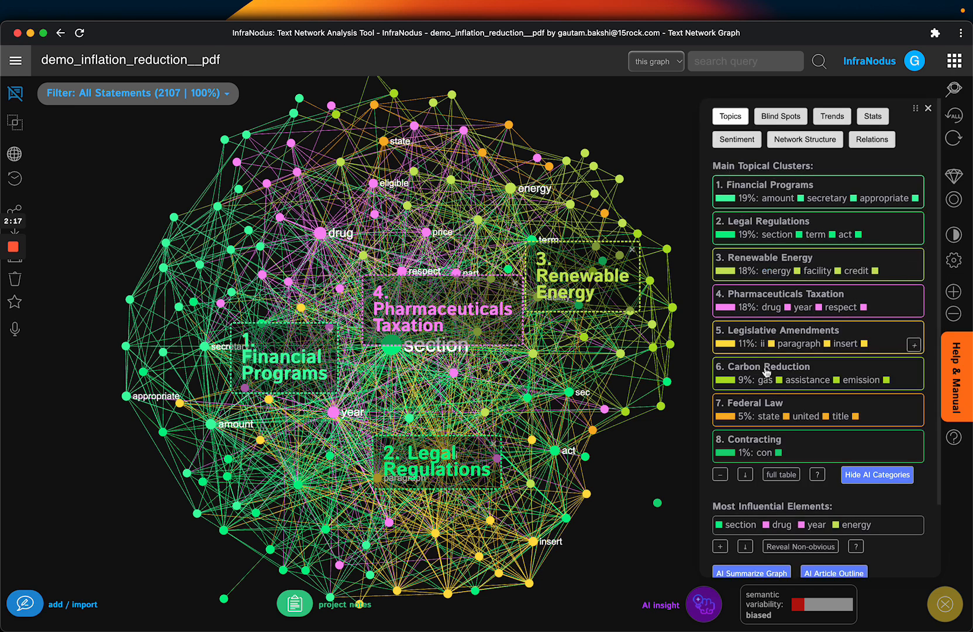
mouse_move(830, 369)
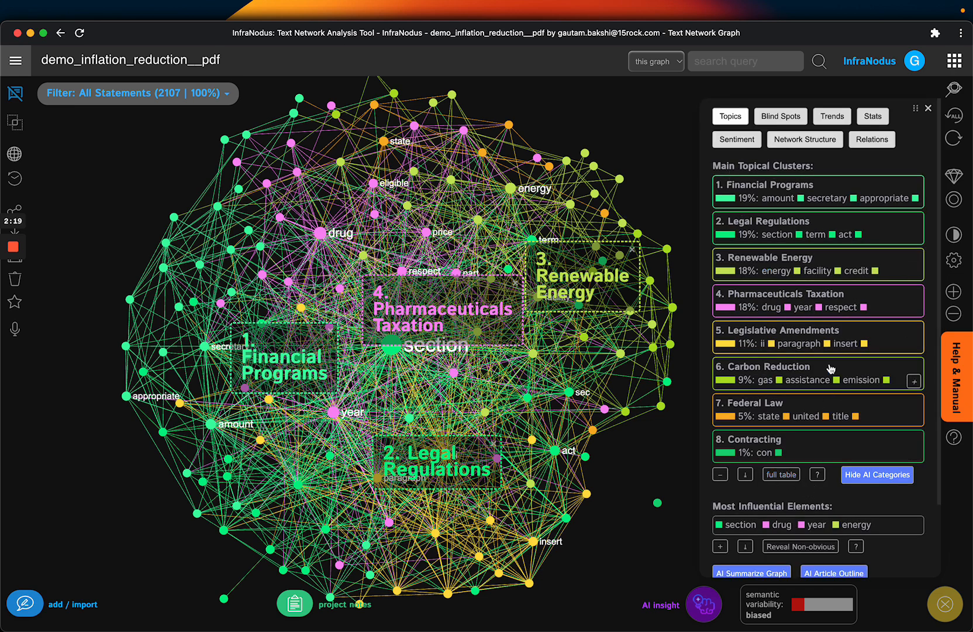
Filter to the Carbon Reduction topic, review its statements, then hide the statements list.
click(763, 366)
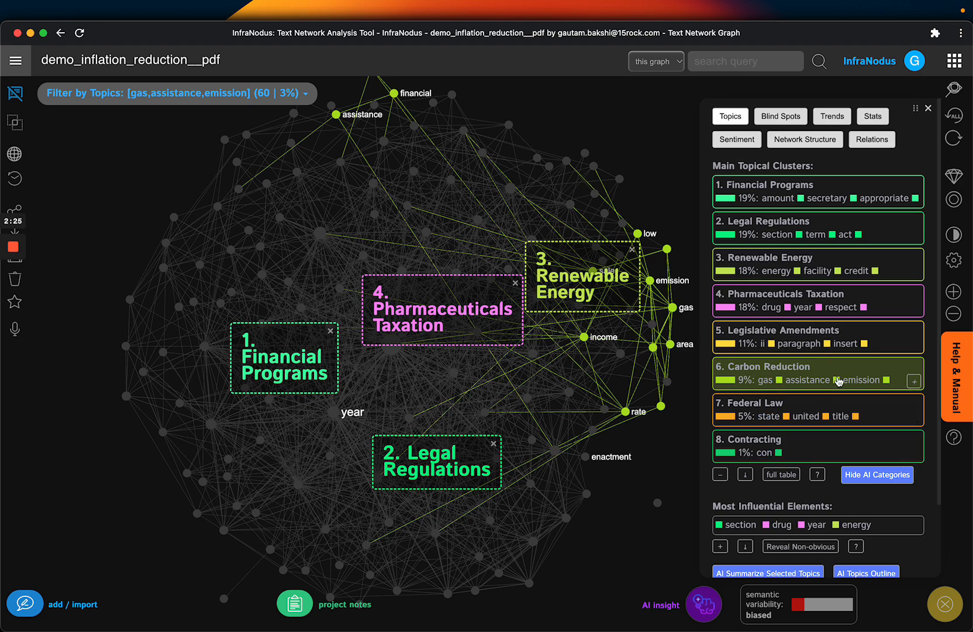
mouse_move(15, 95)
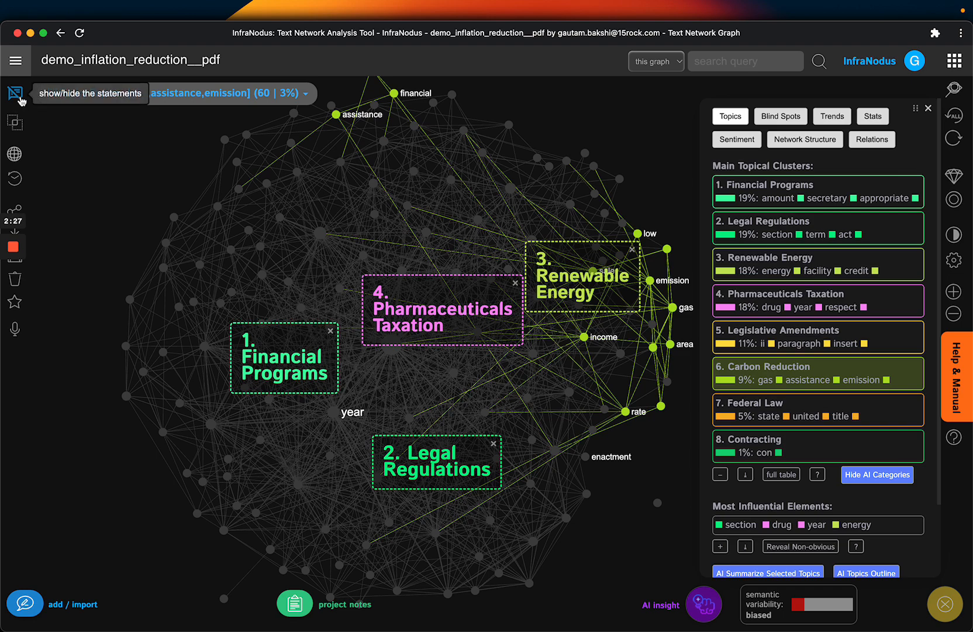
click(15, 95)
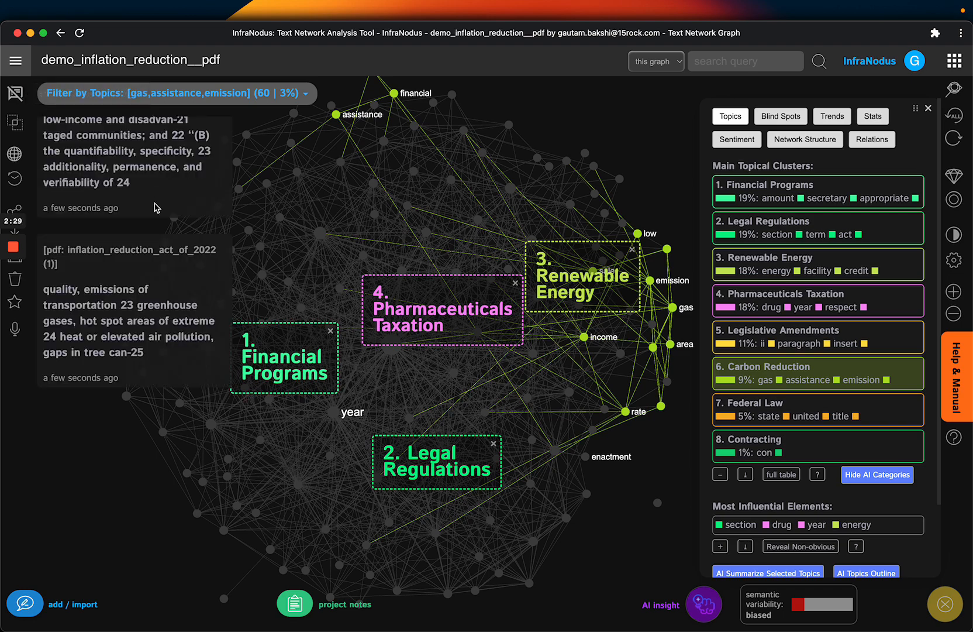
scroll(down, 3)
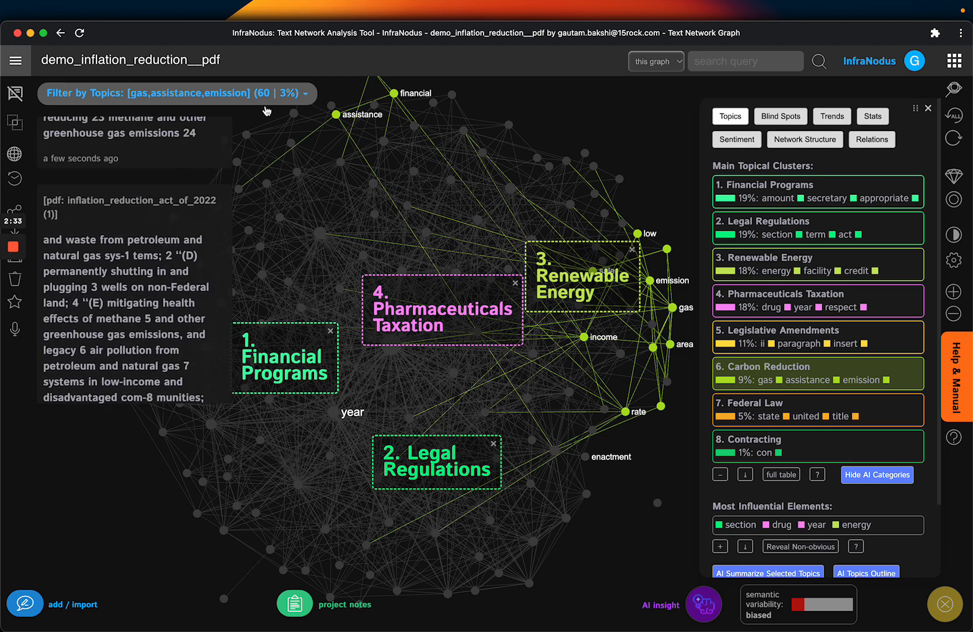
click(304, 93)
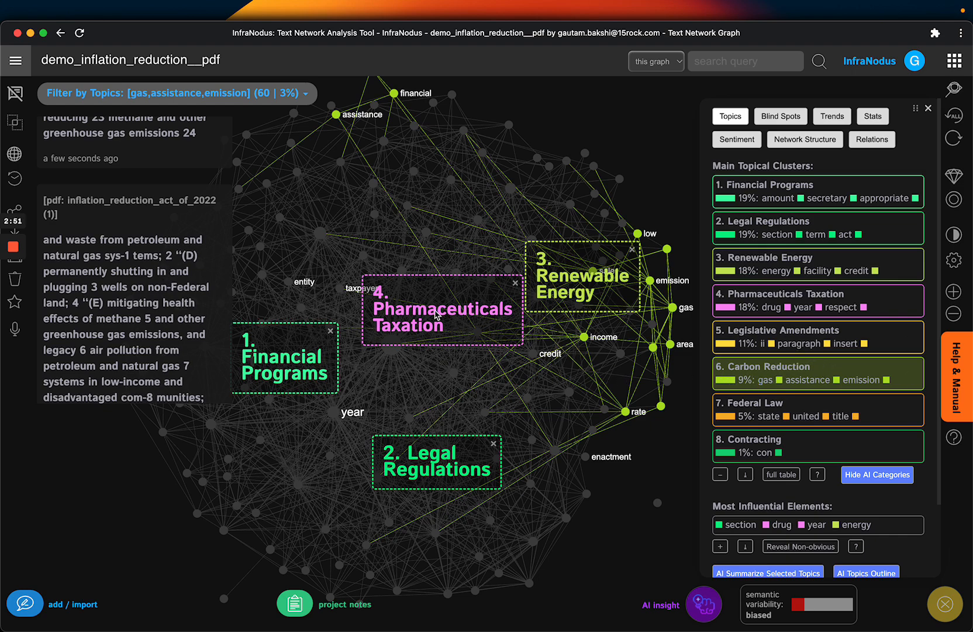
mouse_move(16, 94)
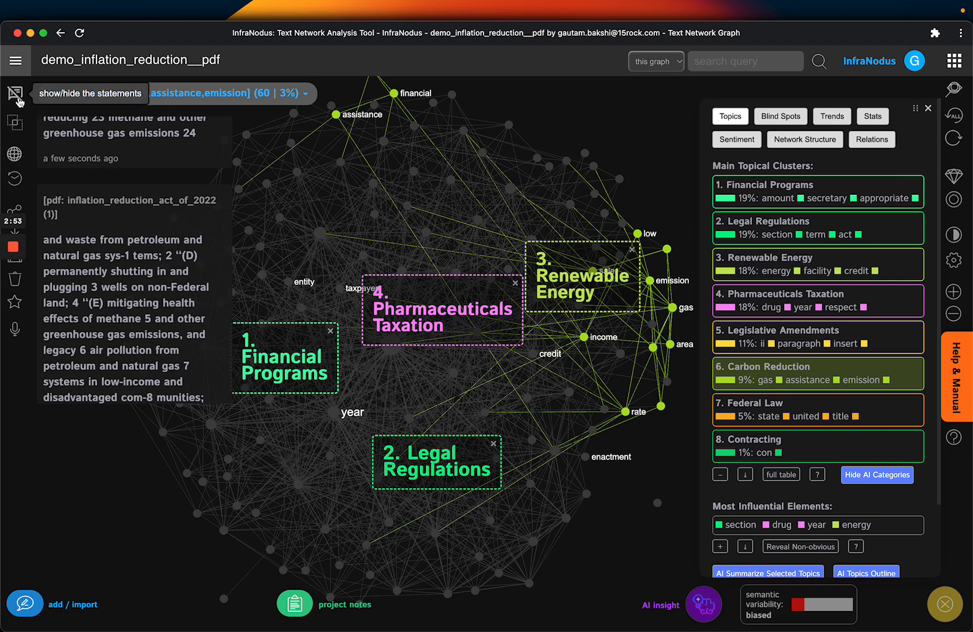
click(16, 94)
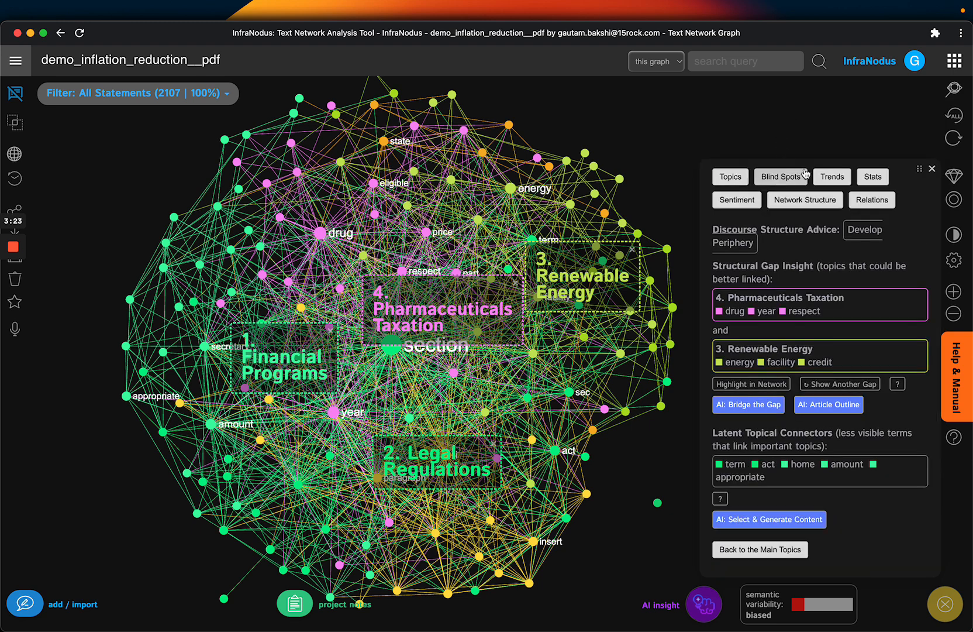
Review Trends, Stats and Relations analytics, then return to the main topical clusters list.
click(832, 177)
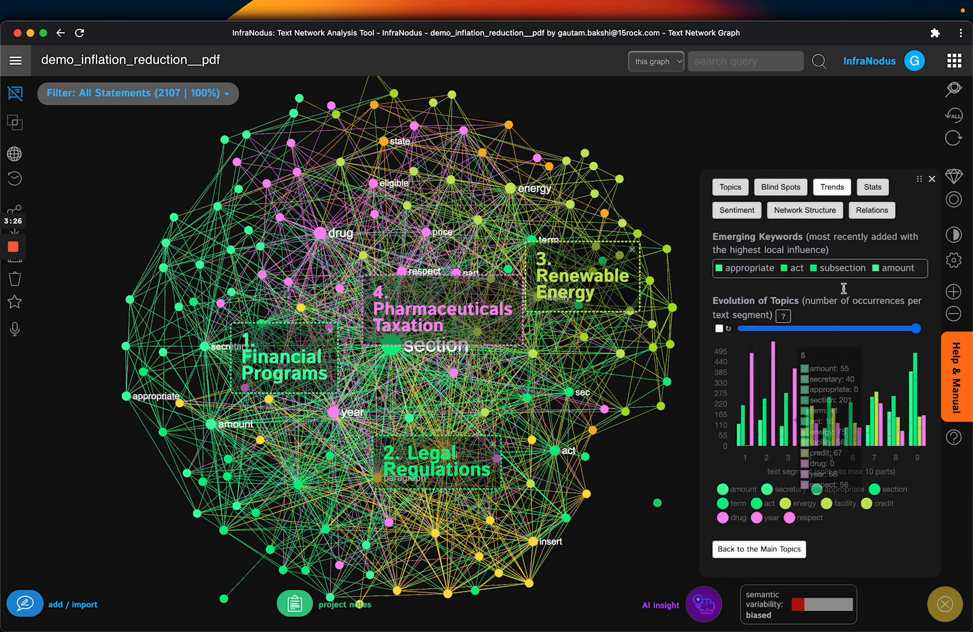
click(873, 213)
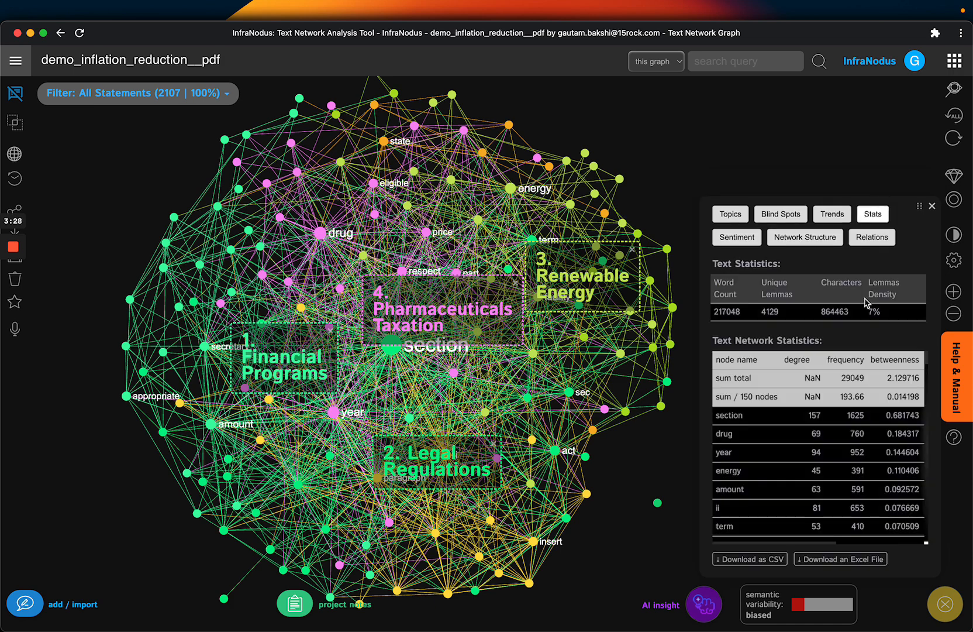
mouse_move(855, 369)
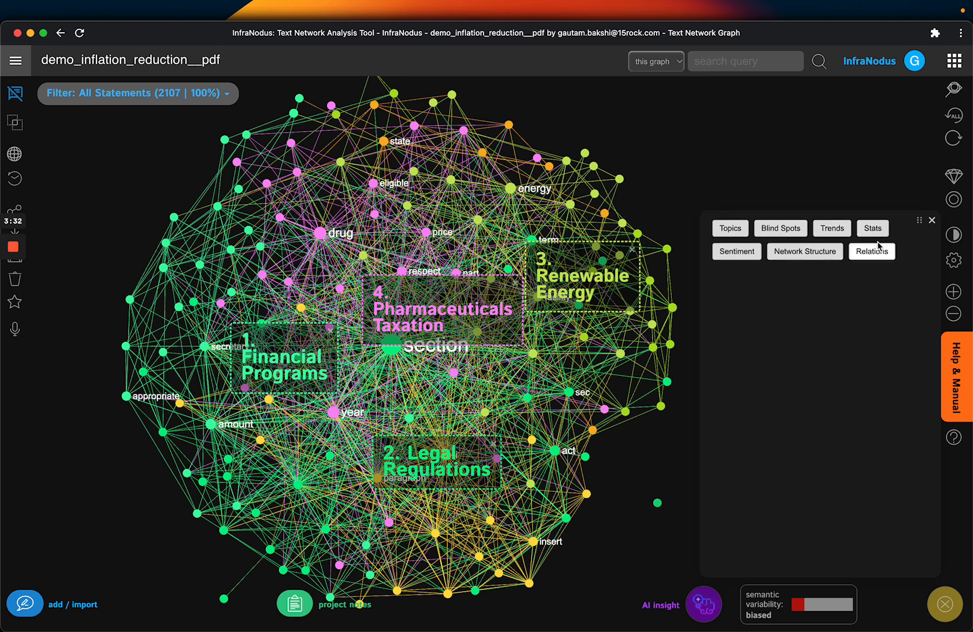
click(873, 228)
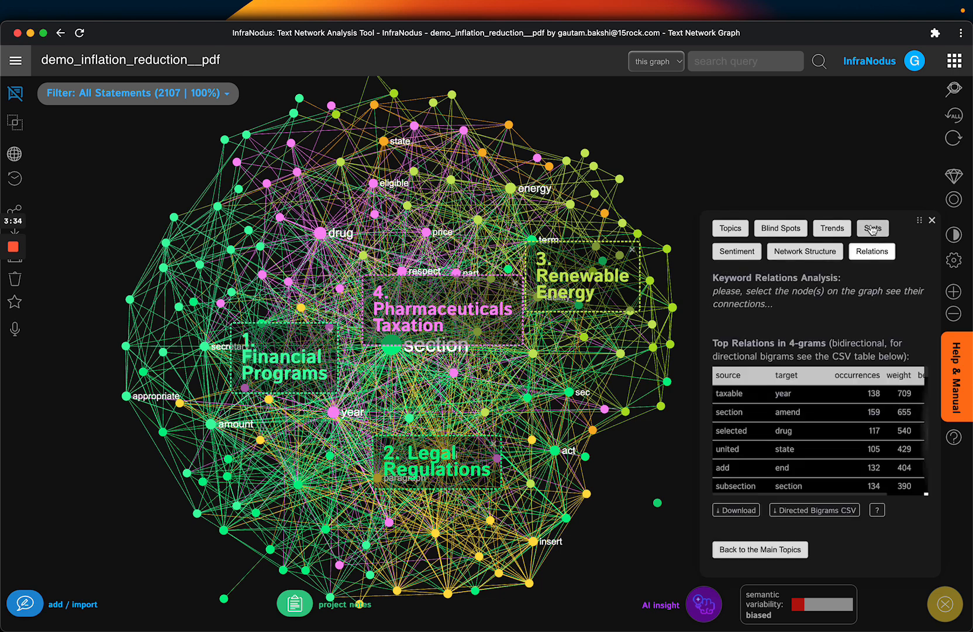
click(873, 228)
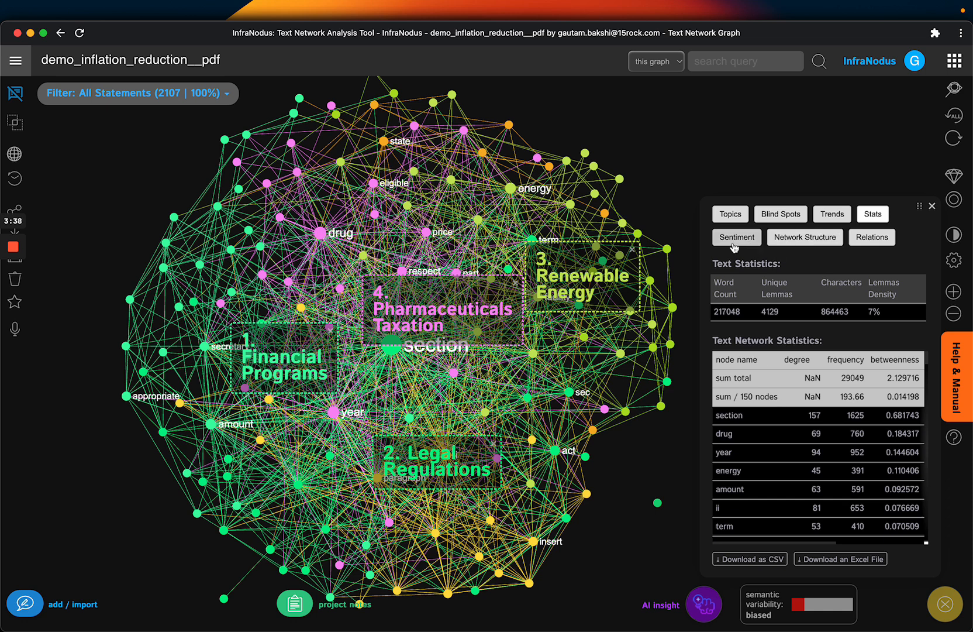
mouse_move(805, 237)
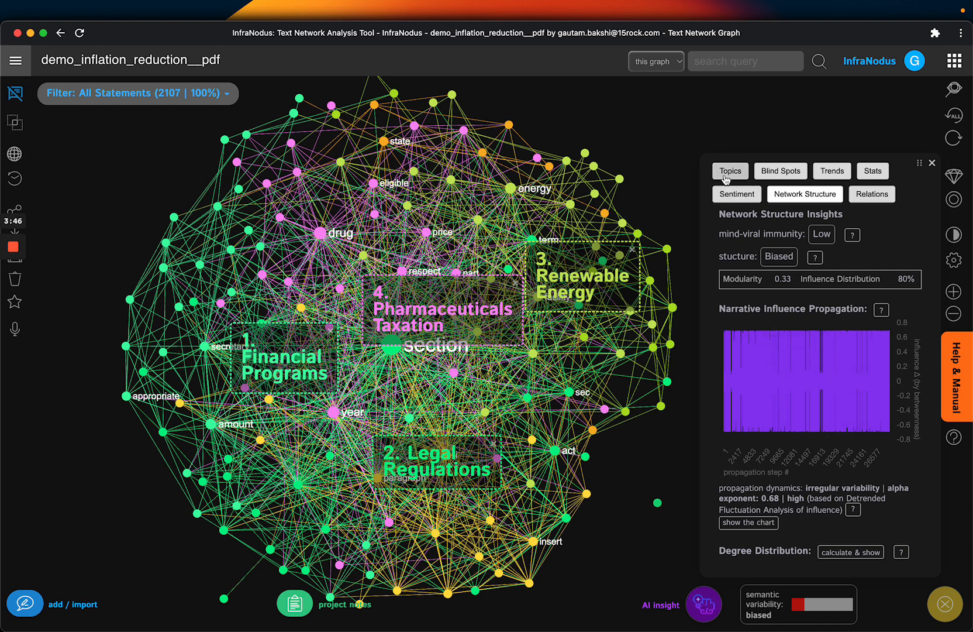
click(730, 171)
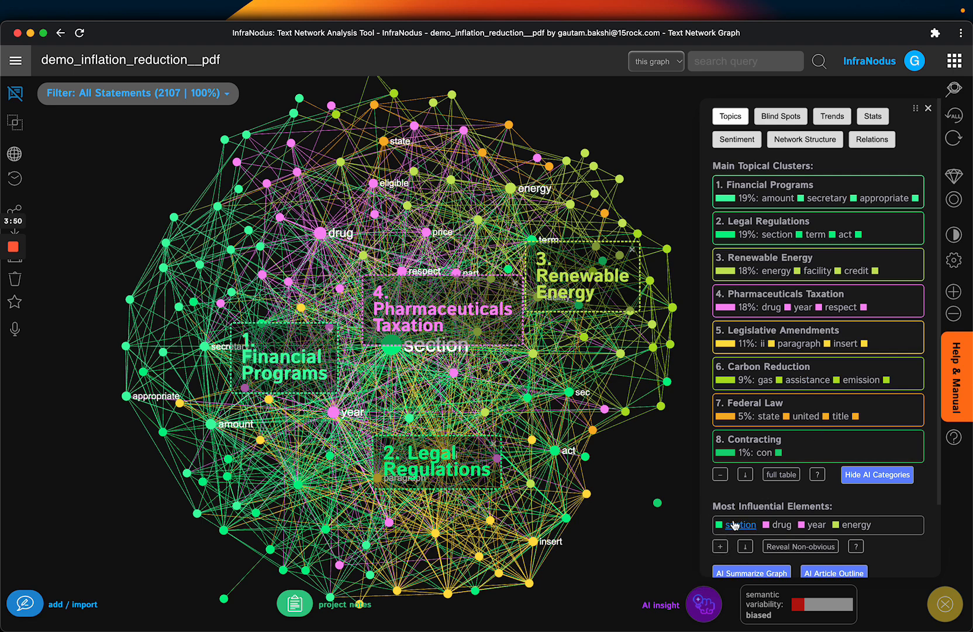
mouse_move(800, 546)
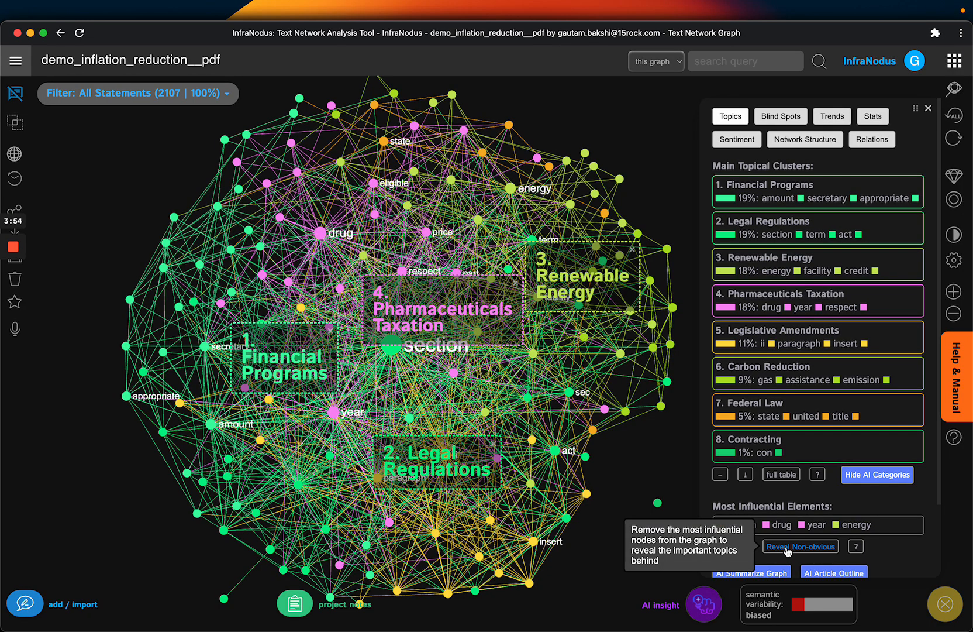
Hide the most influential nodes with Reveal Non-obvious to recompute the topic clusters.
click(800, 546)
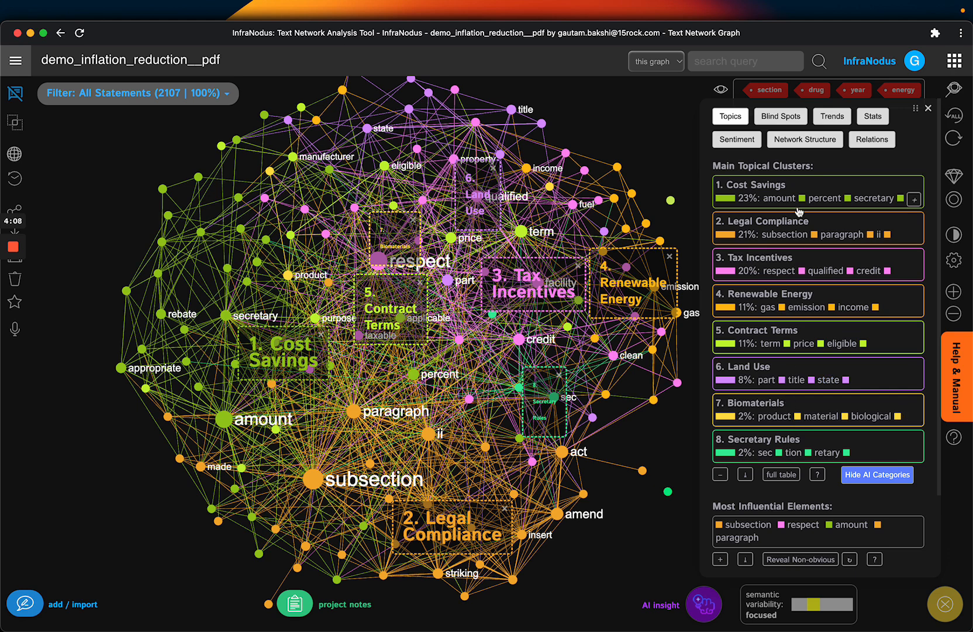
mouse_move(873, 198)
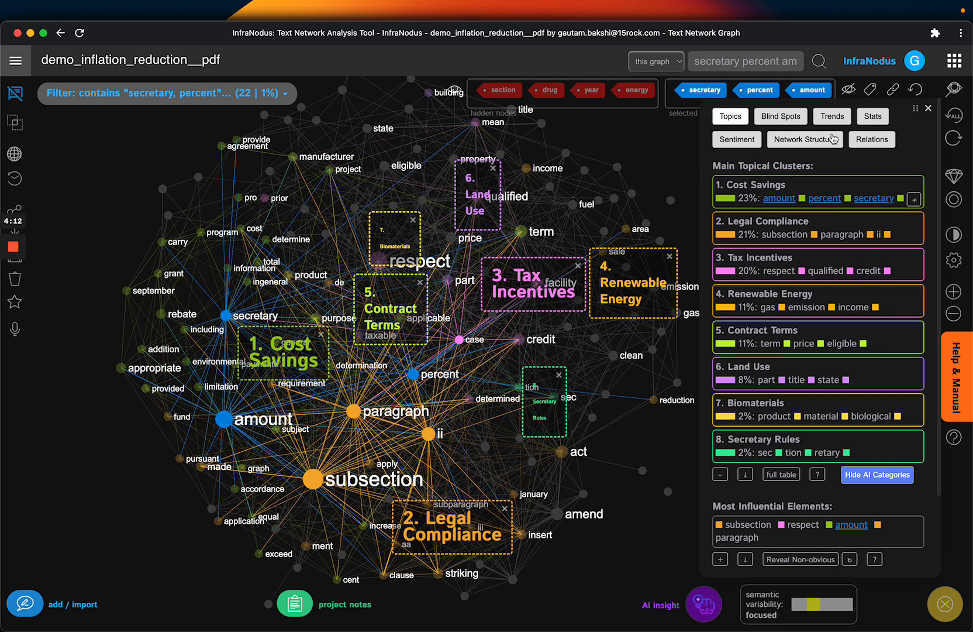
mouse_move(849, 92)
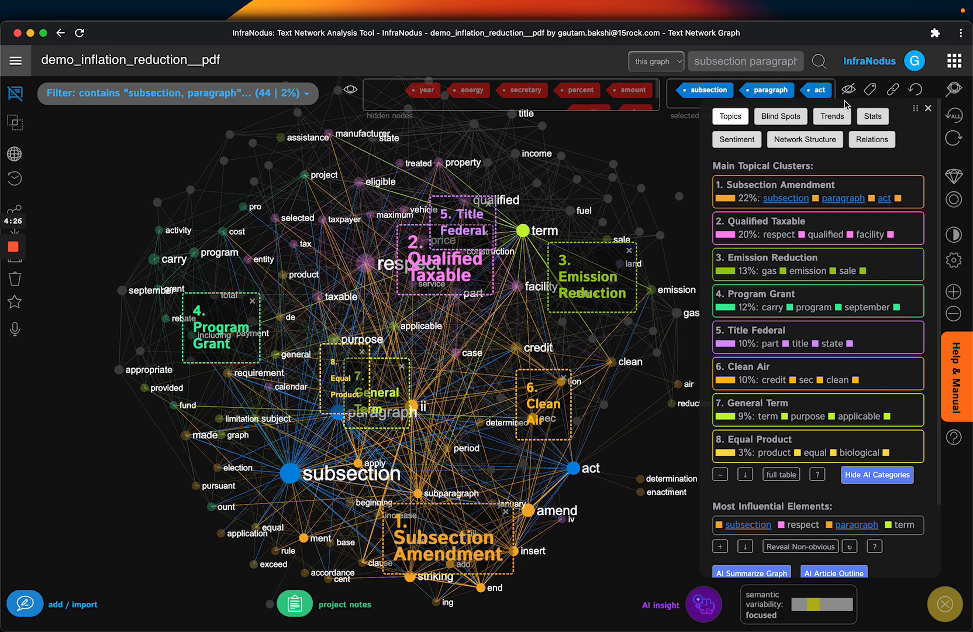
mouse_move(850, 91)
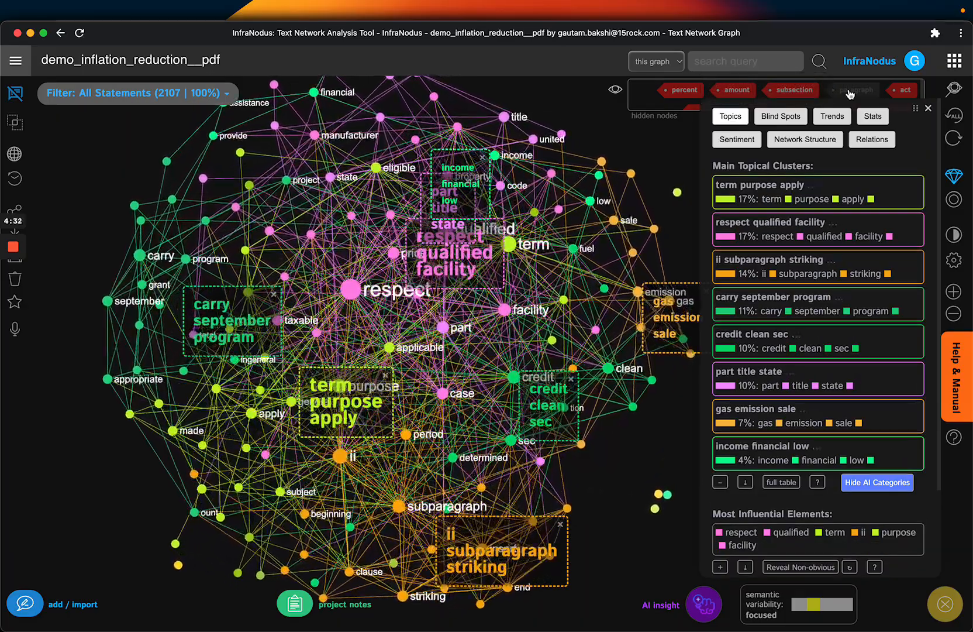
Name the clusters with AI categories and filter the graph to the Grant Programs topic.
click(876, 482)
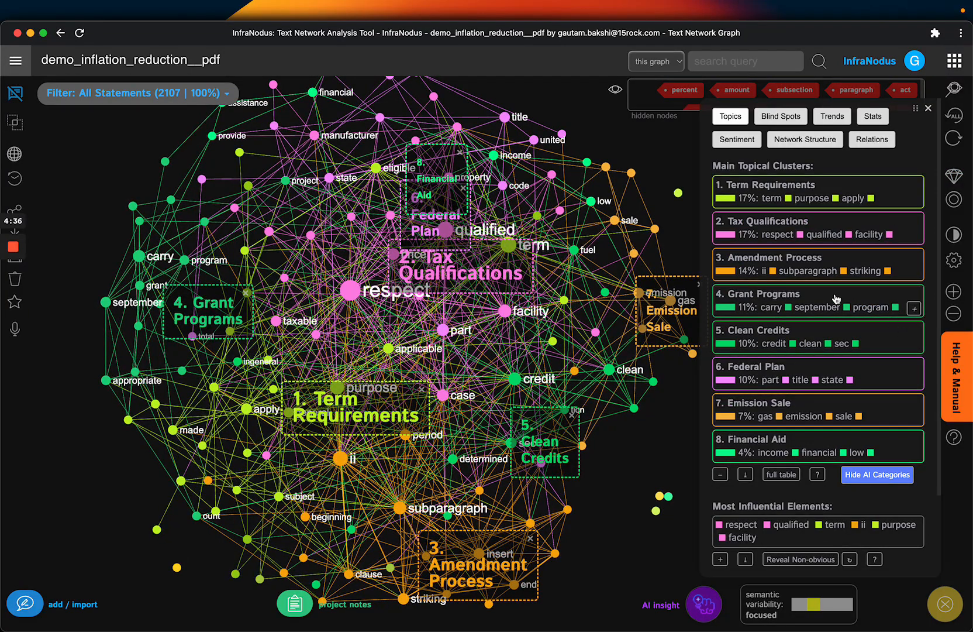
click(817, 300)
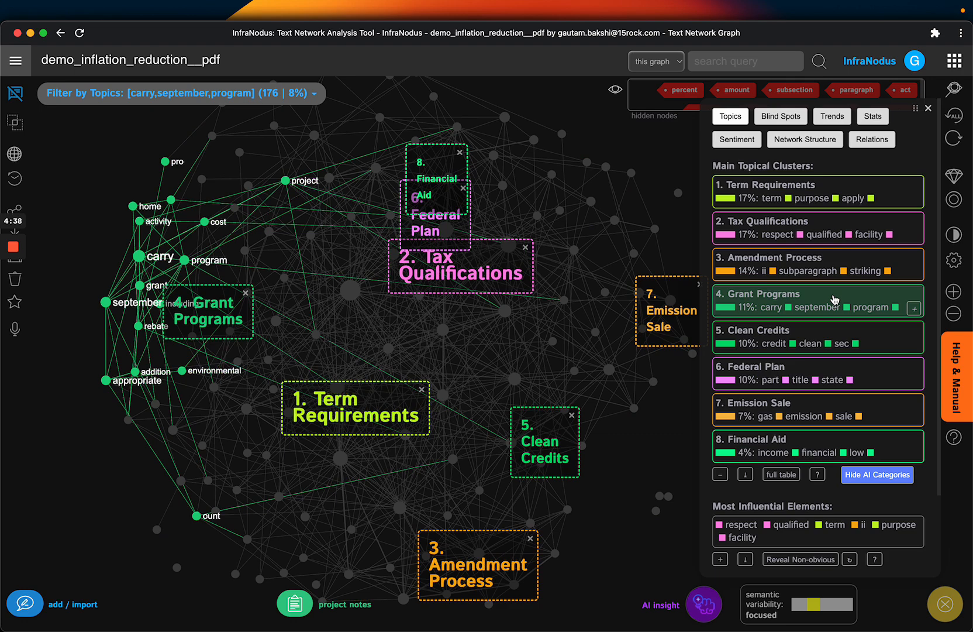
mouse_move(815, 338)
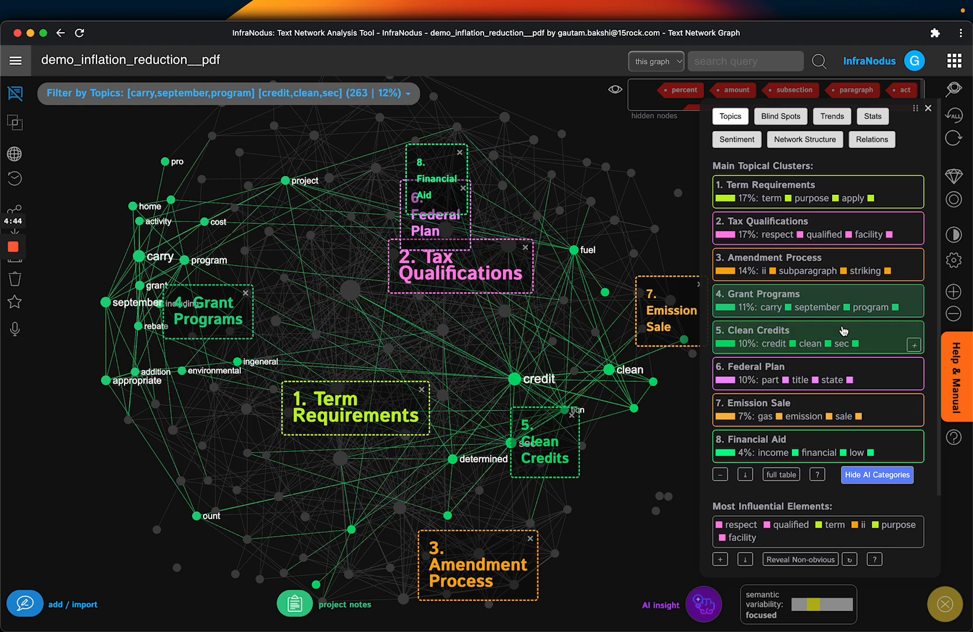
mouse_move(35, 71)
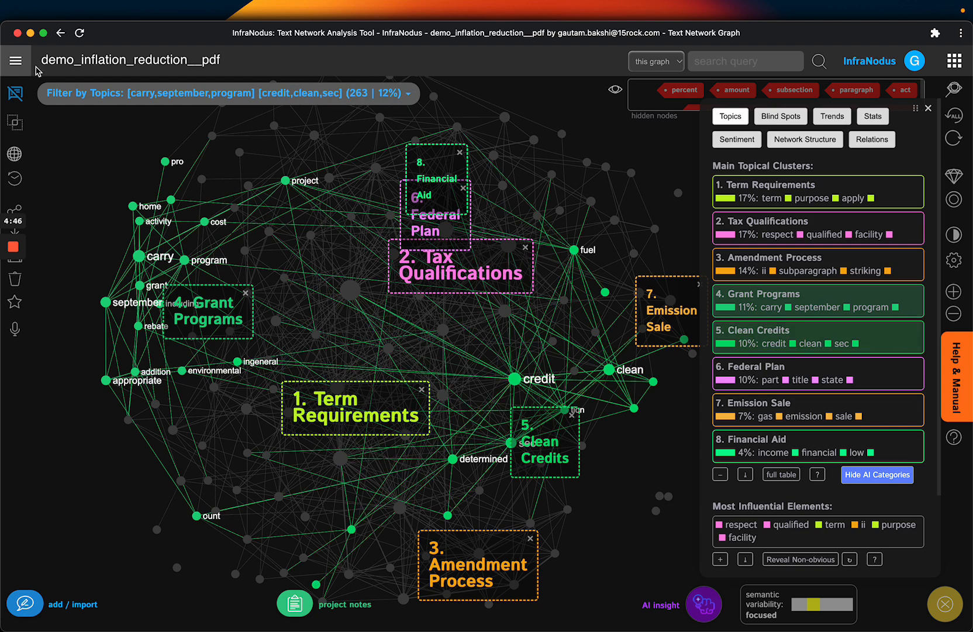